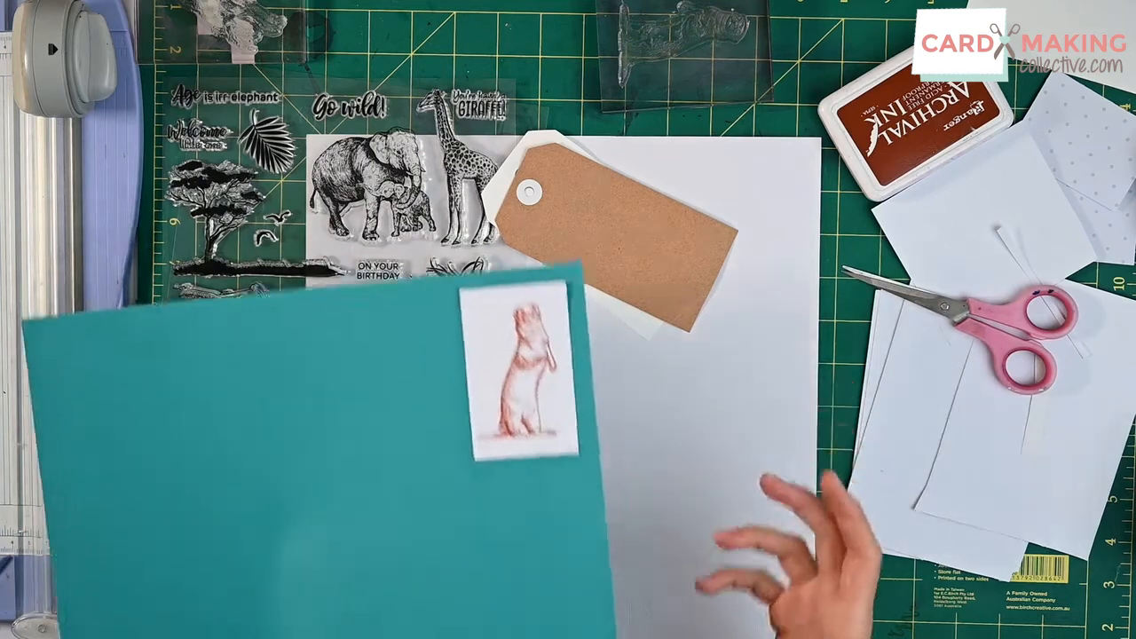
{"action": "mouse_move", "coordinate": [781, 532]}
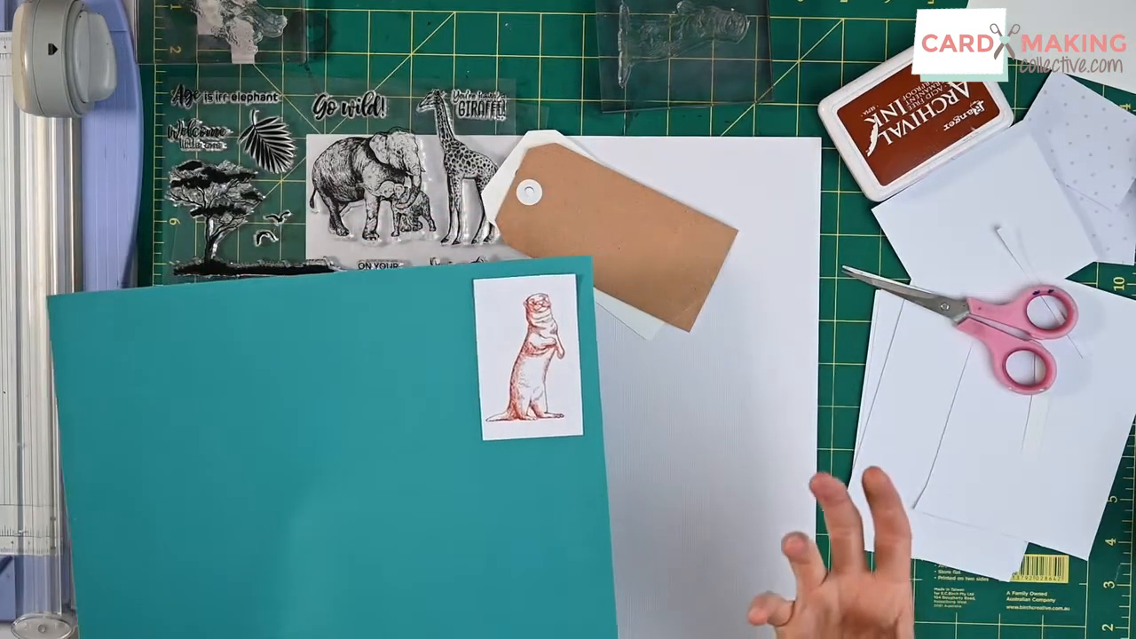